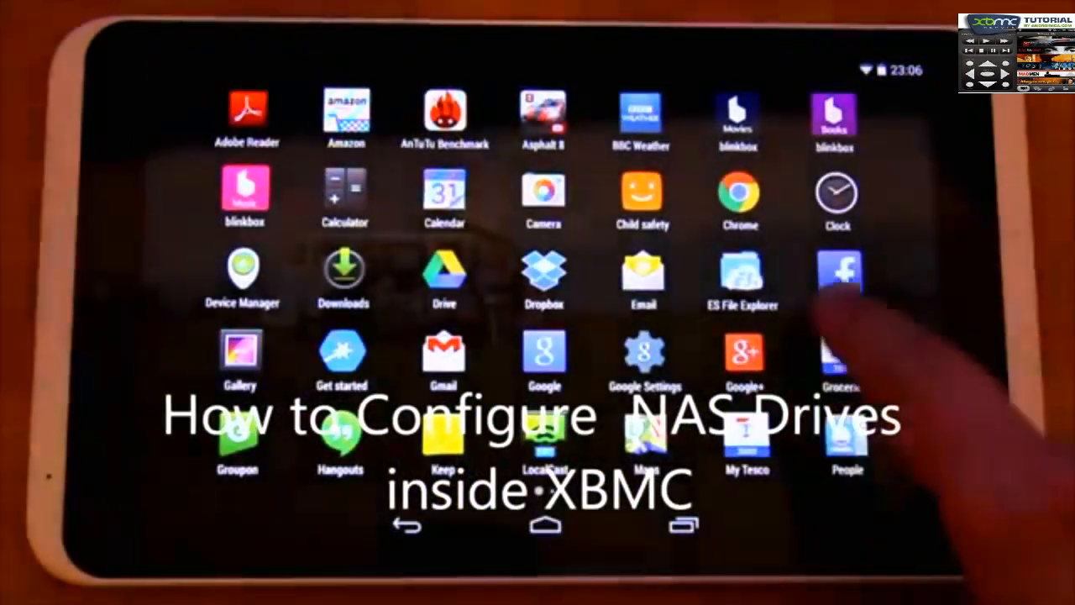
# Step: From Videos > Files, start adding a new video source with Add Videos
pyautogui.hscroll(-3)
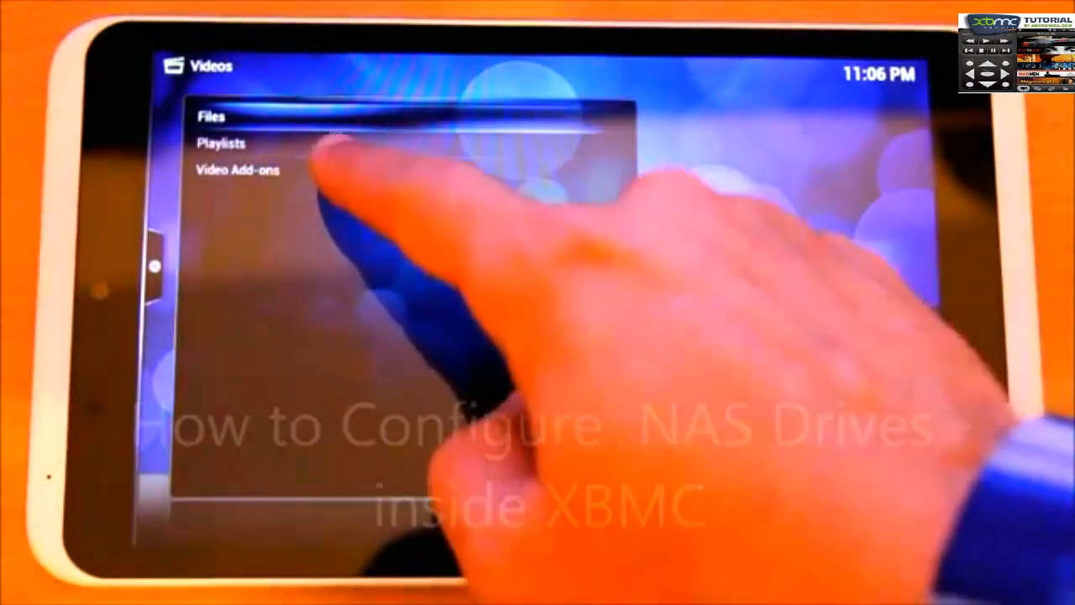
pyautogui.click(213, 117)
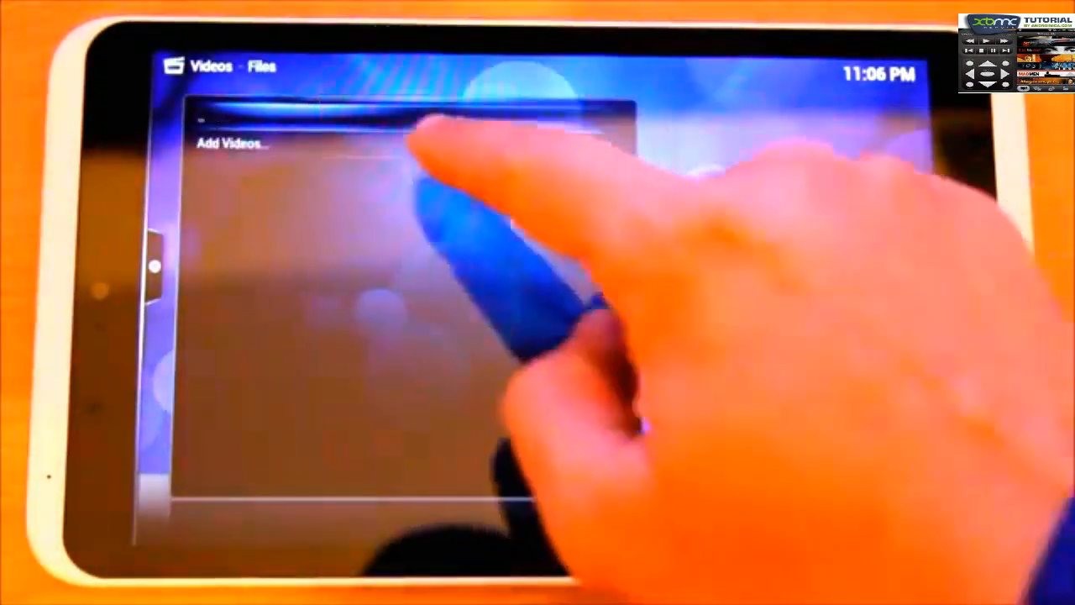
pyautogui.click(235, 143)
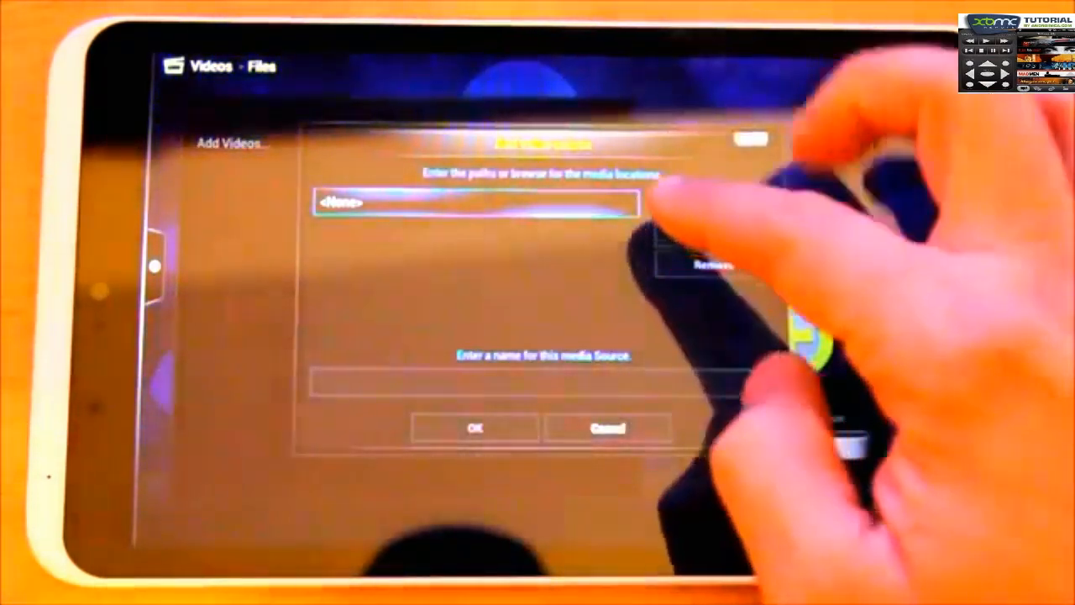
# Step: Browse the Windows network (SMB) for the BACKUP_DRIVE/Volume_2/videos share, naming the source 'videos'
pyautogui.click(475, 203)
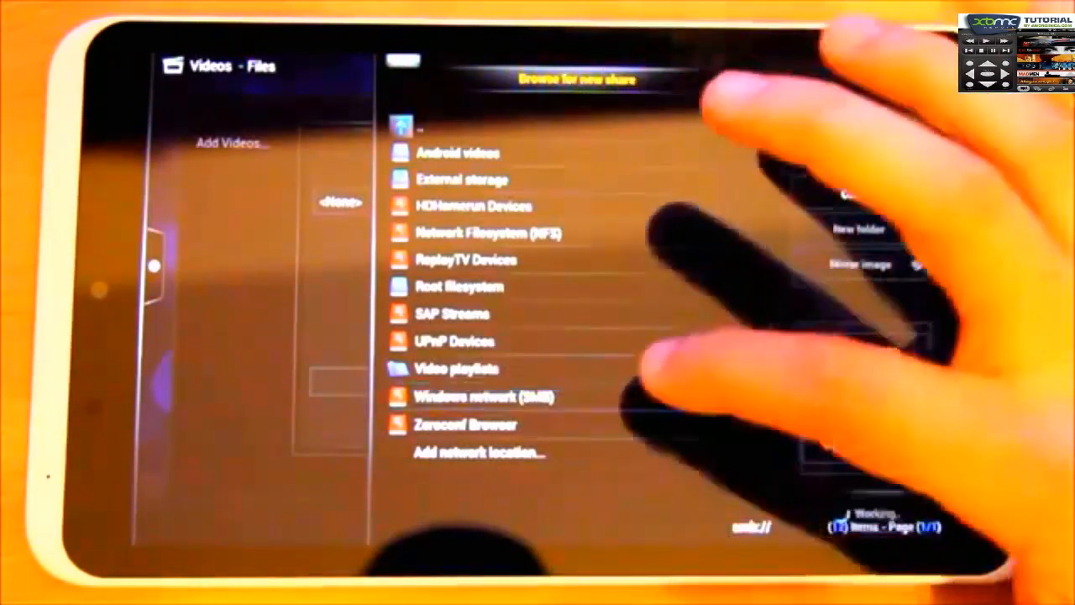
pyautogui.click(481, 396)
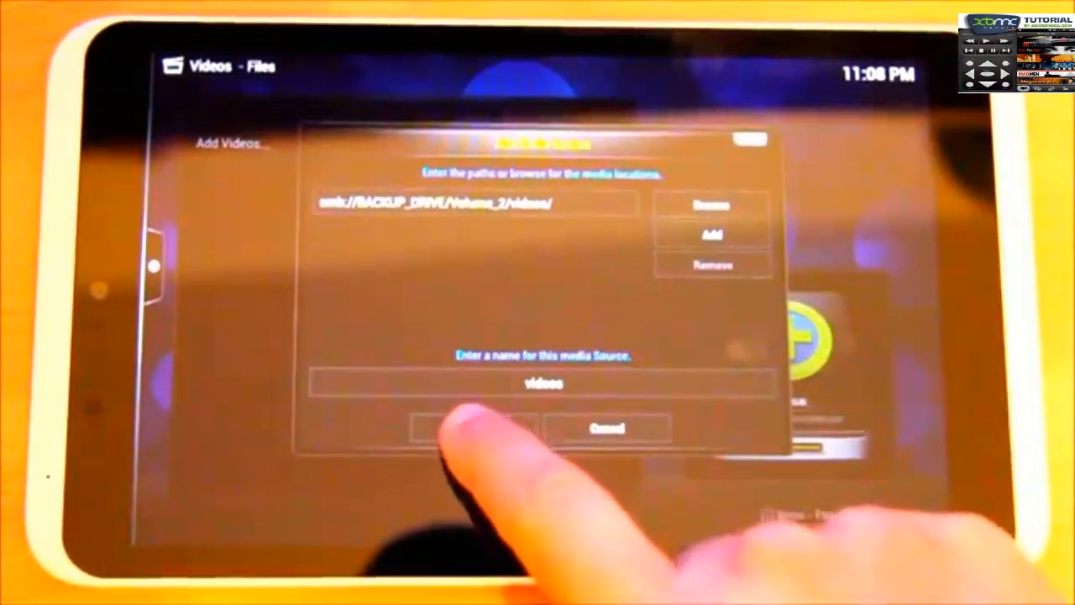
# Step: Confirm the 'videos' source and accept its content type and scraper settings
pyautogui.click(474, 427)
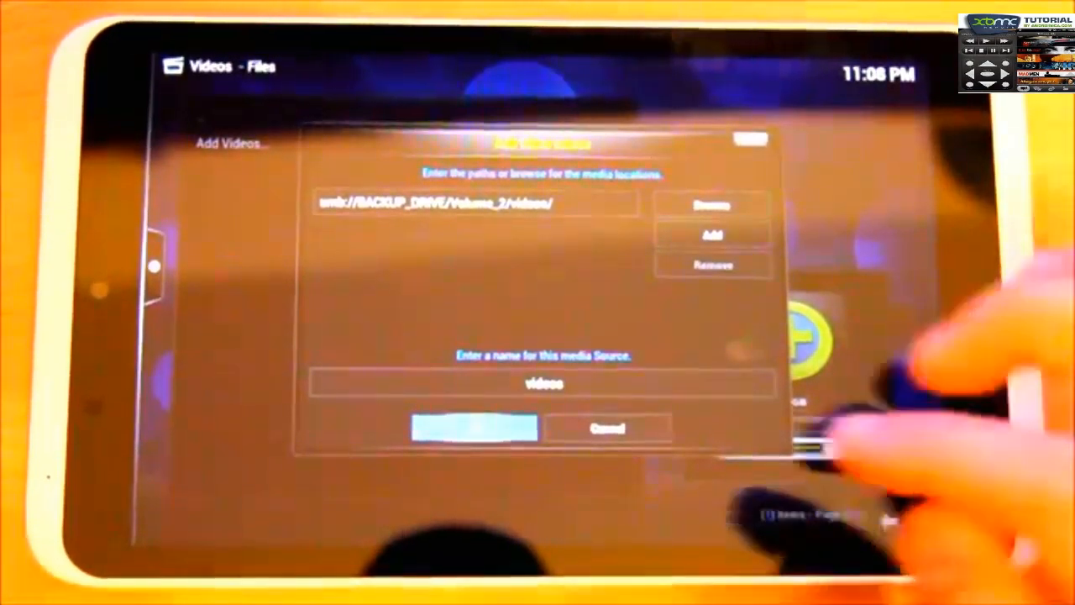
pyautogui.click(474, 427)
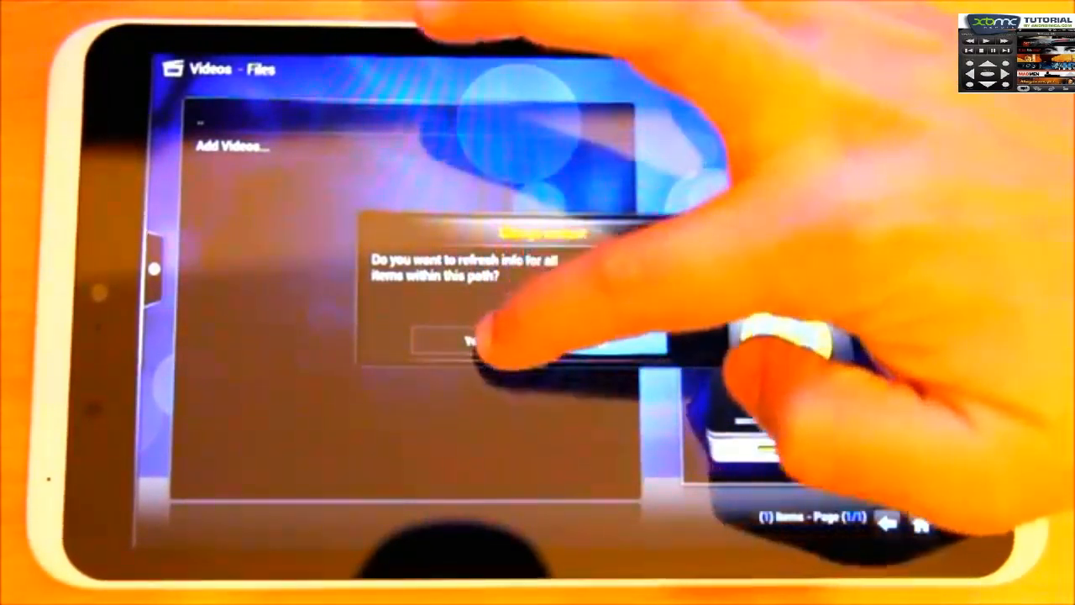
# Step: Answer Yes to refreshing info for all items in the videos path
pyautogui.click(453, 344)
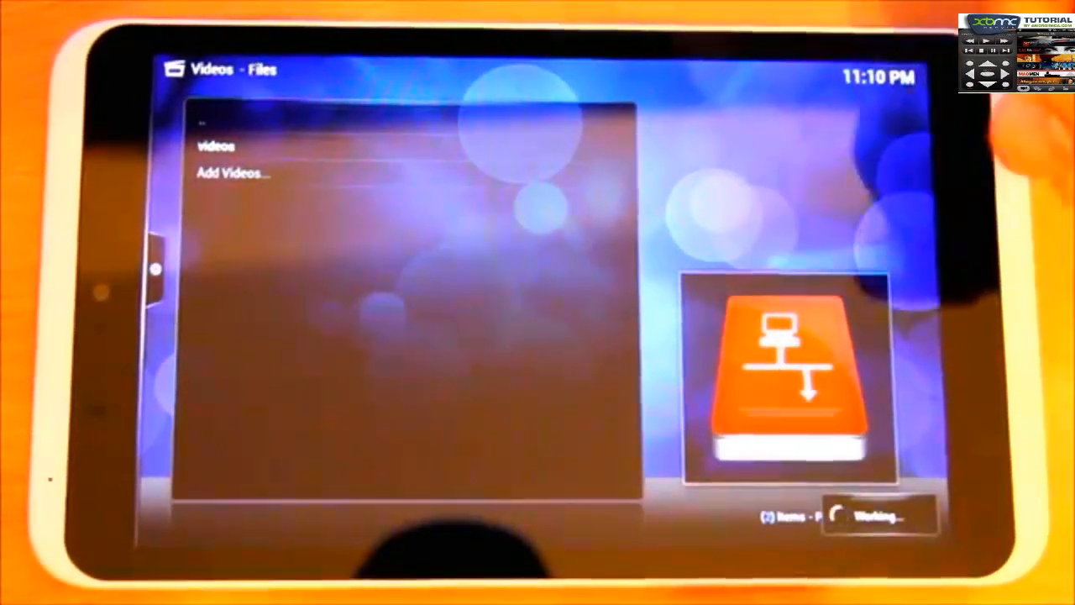
# Step: Open the 'videos' source, scroll through its movie files, then return home
pyautogui.click(217, 145)
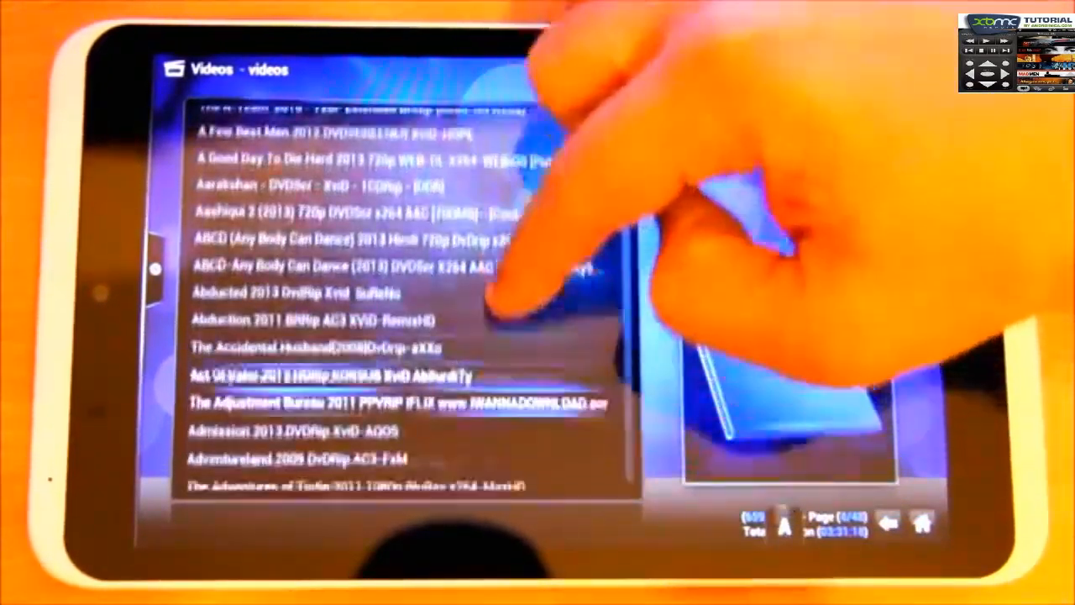
pyautogui.scroll(-3)
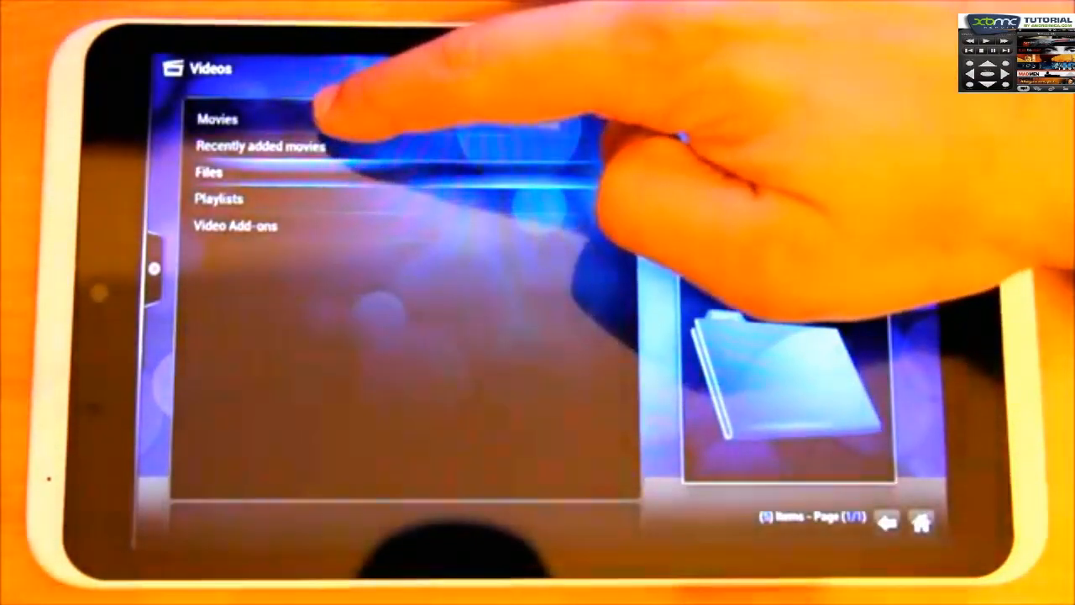
pyautogui.click(217, 118)
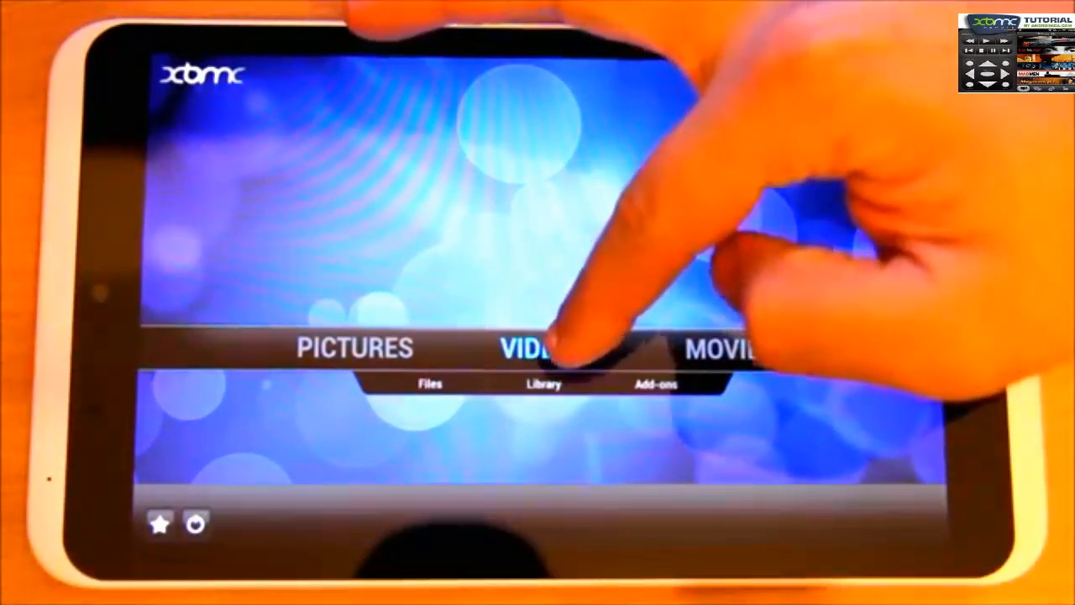
# Step: Go to Videos and open the Movies library listing Genres, Title and Year
pyautogui.click(542, 349)
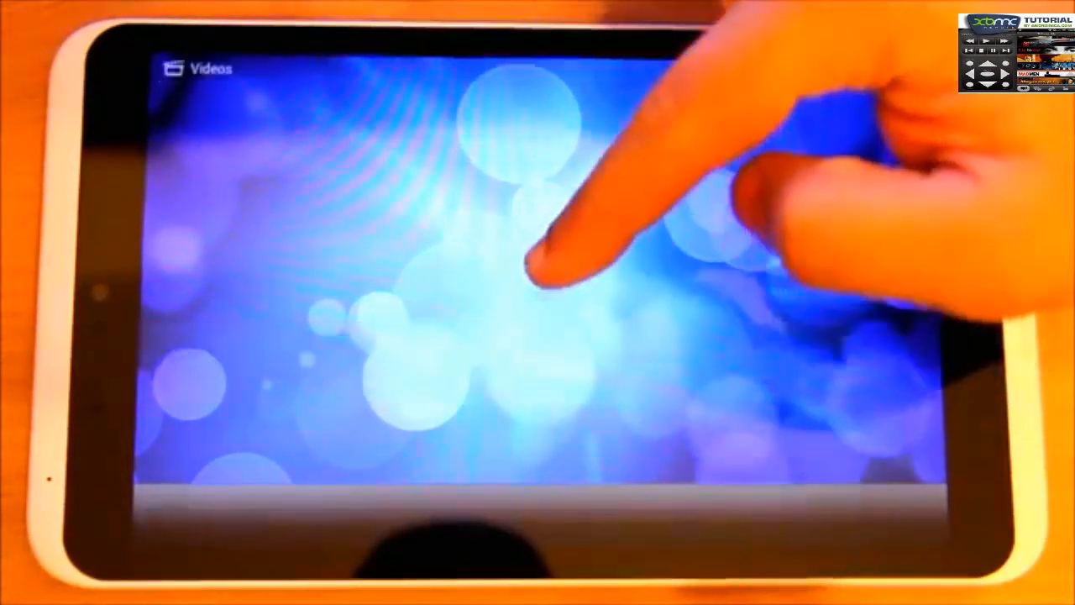
pyautogui.click(537, 252)
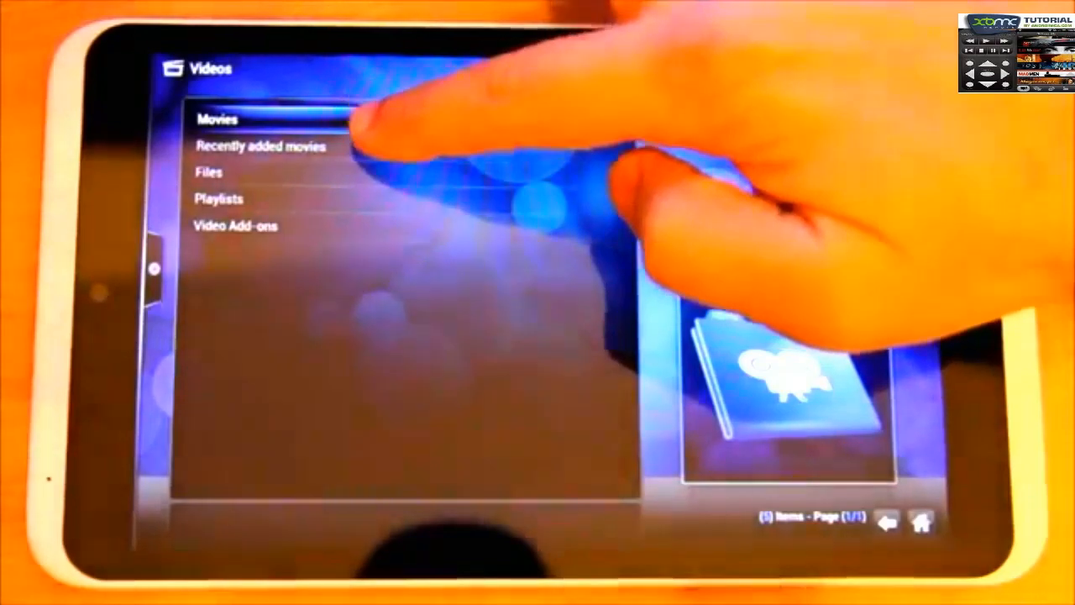
pyautogui.click(217, 118)
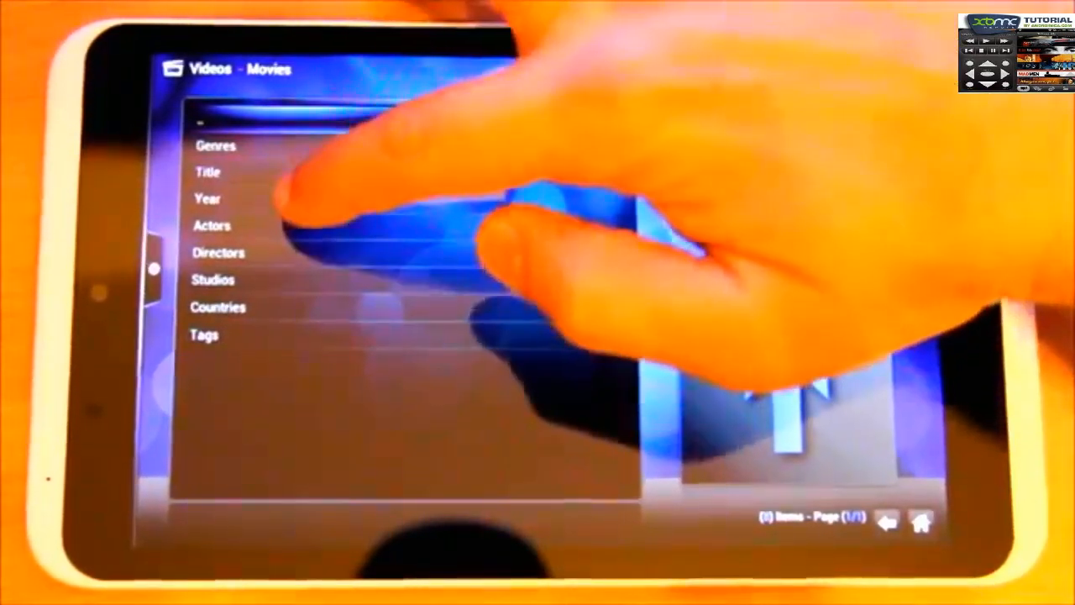
# Step: Open the Year view and select 2012 to list 6 Bullets, Death Race: Inferno, Jump Street Collection
pyautogui.click(208, 199)
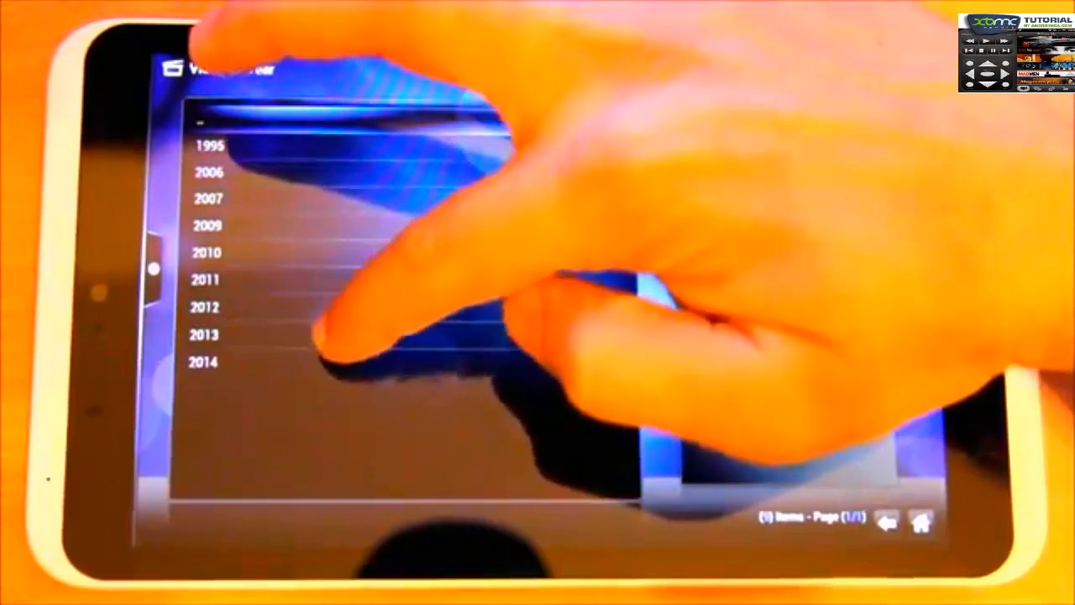
pyautogui.click(204, 307)
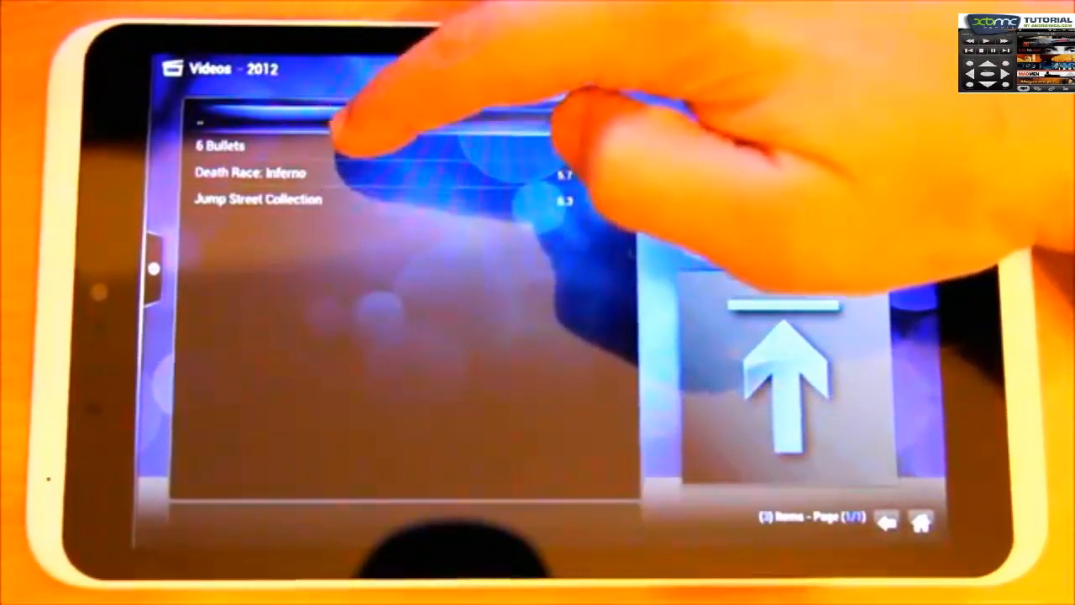
# Step: Back out of the 2012 list to the home screen's Movies section
pyautogui.click(252, 145)
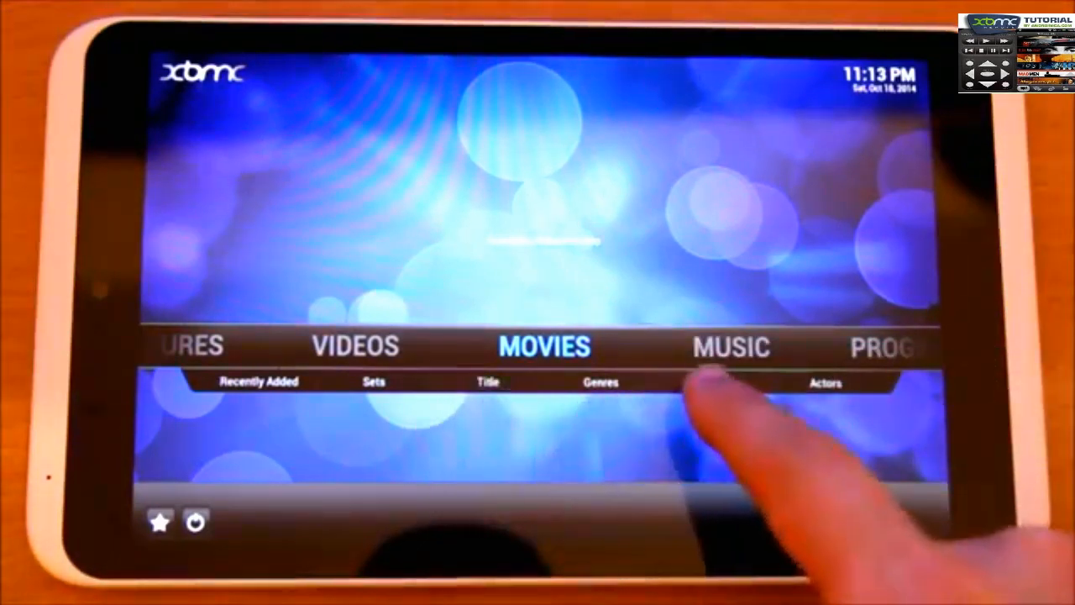
# Step: Open Movies by Year from the home screen and select 2012, now 23 titles
pyautogui.click(601, 382)
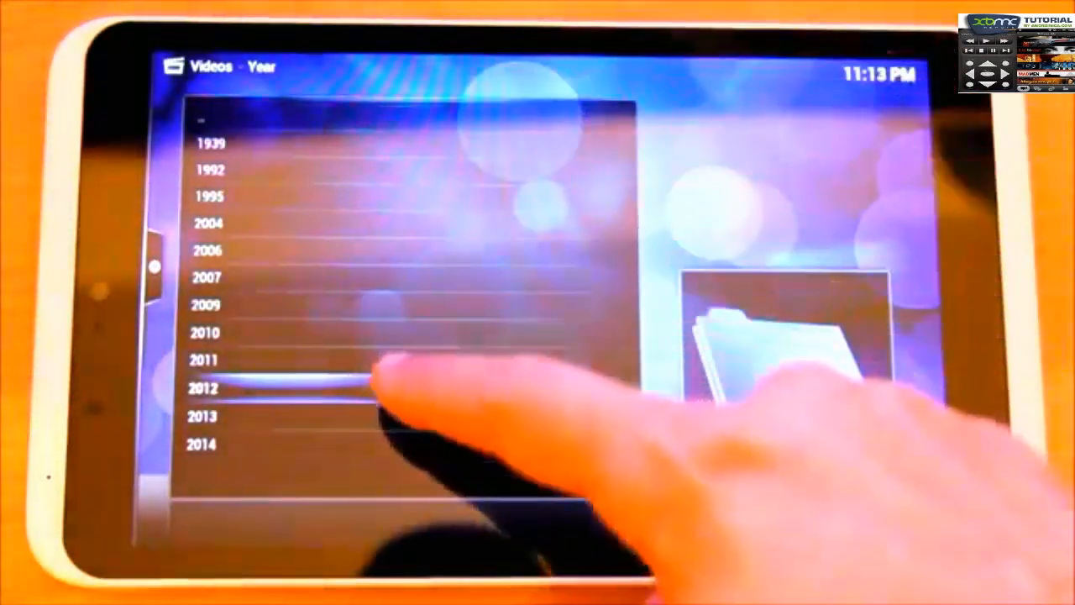
pyautogui.click(203, 389)
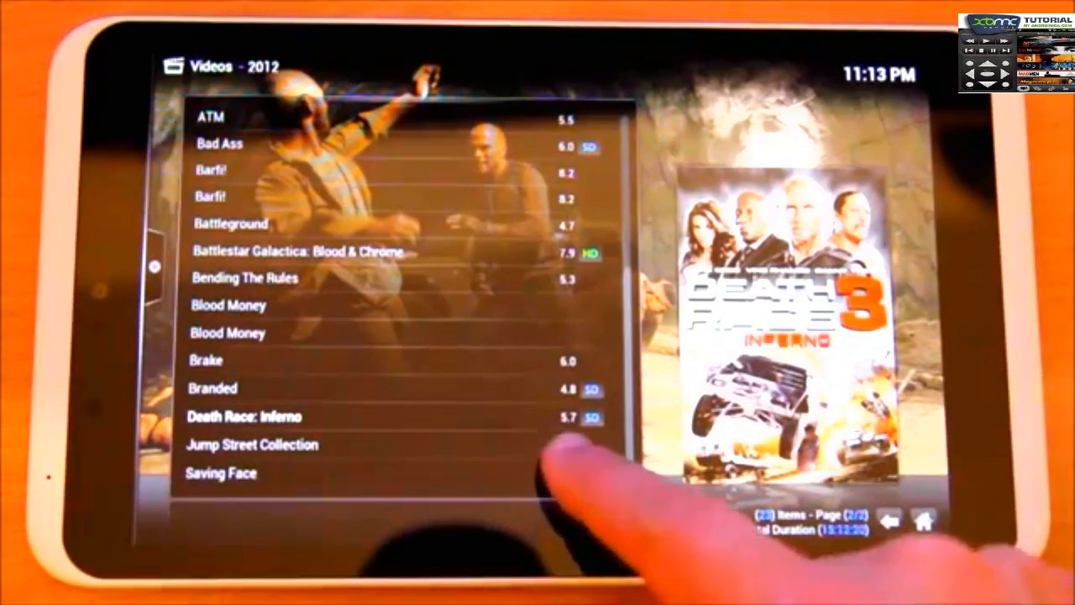
# Step: Play Death Race: Inferno from the 2012 movie list
pyautogui.click(336, 417)
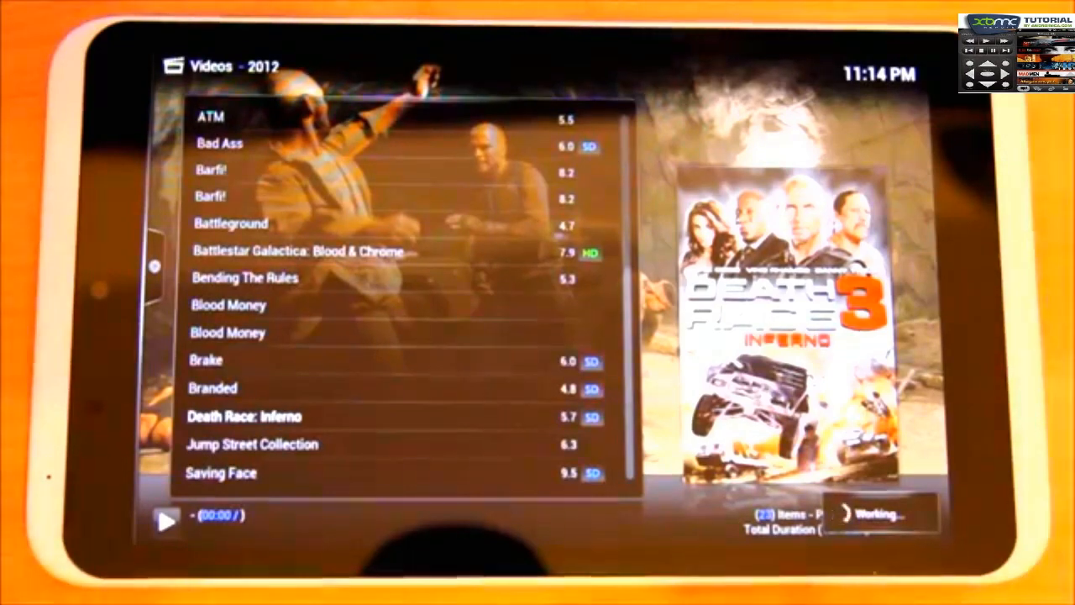
# Step: Bring up the Death Race: Inferno playback details, then stop the movie
pyautogui.doubleClick(245, 416)
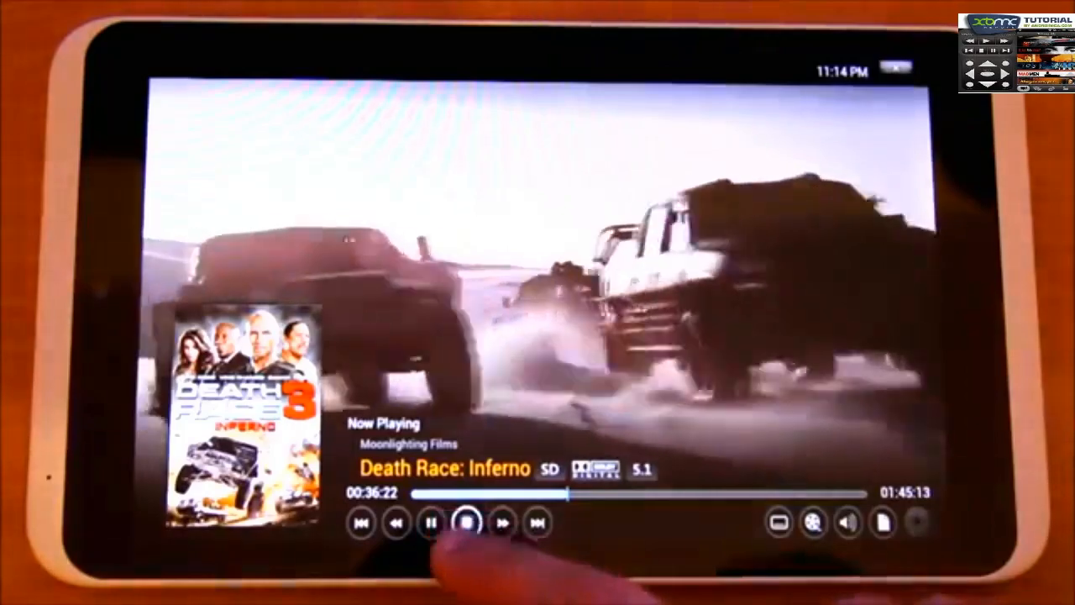
pyautogui.click(490, 523)
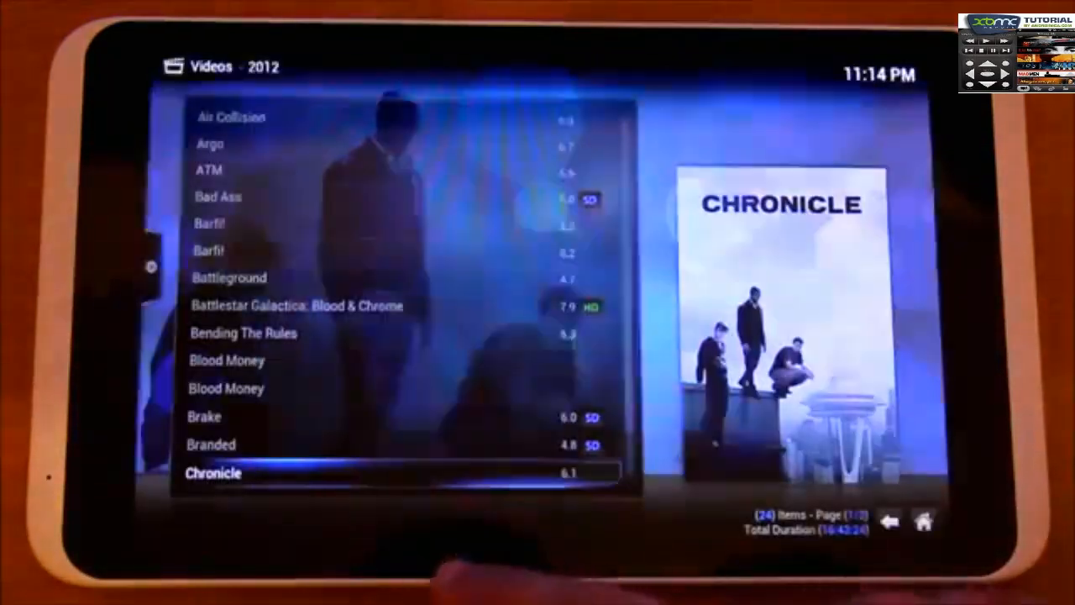